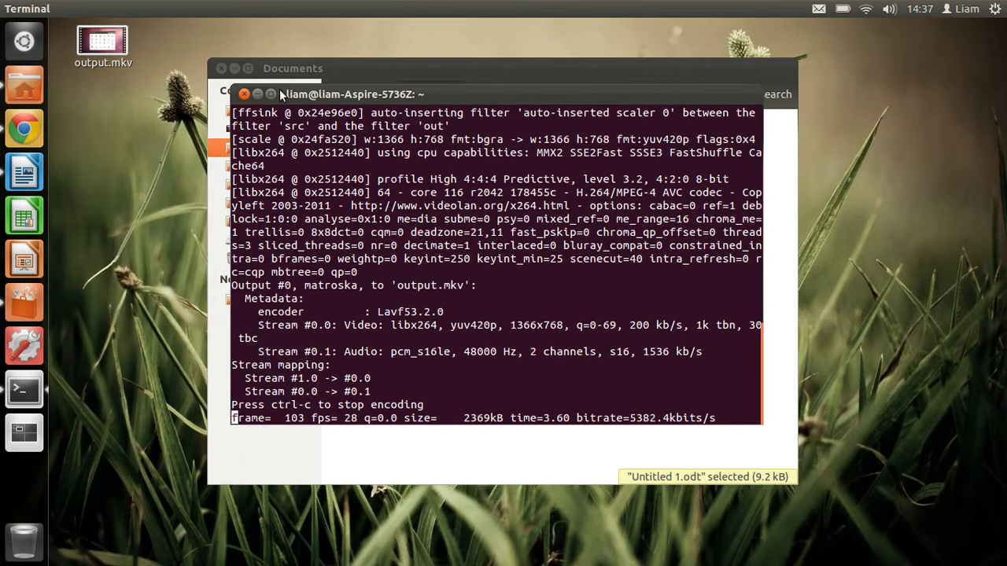
Minimize the Terminal and close the Documents window, leaving a bare desktop
left_click(246, 95)
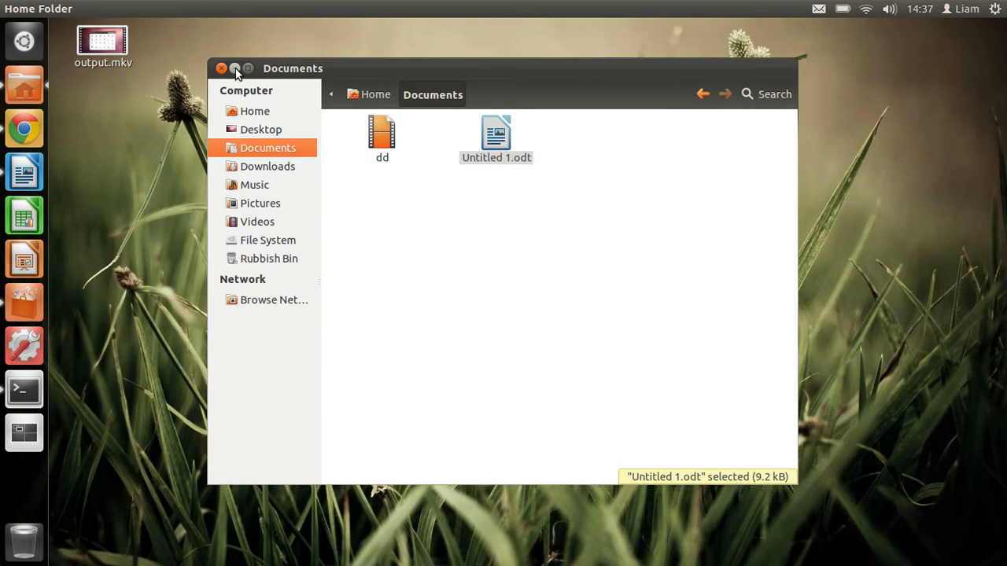
left_click(222, 69)
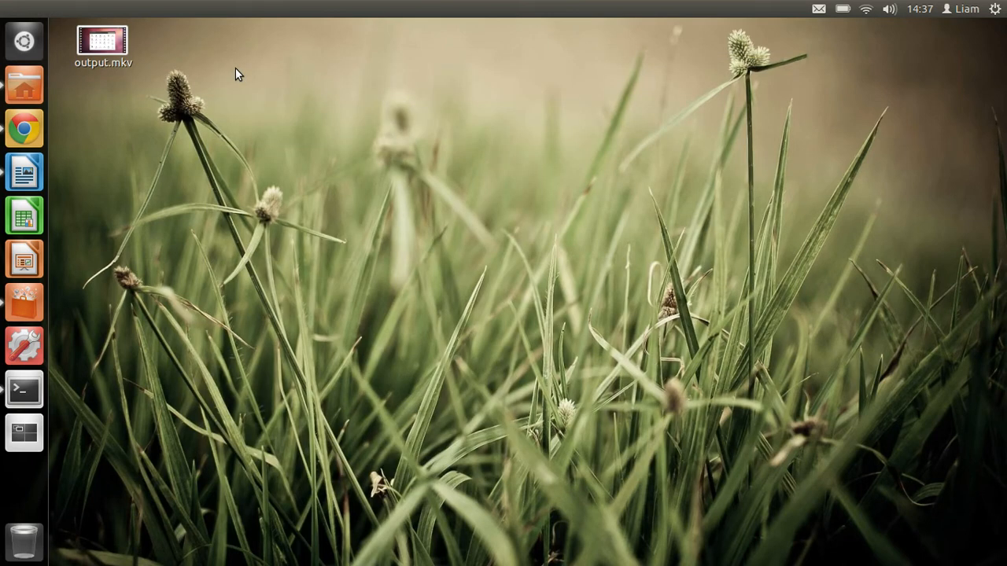
mouse_move(198, 103)
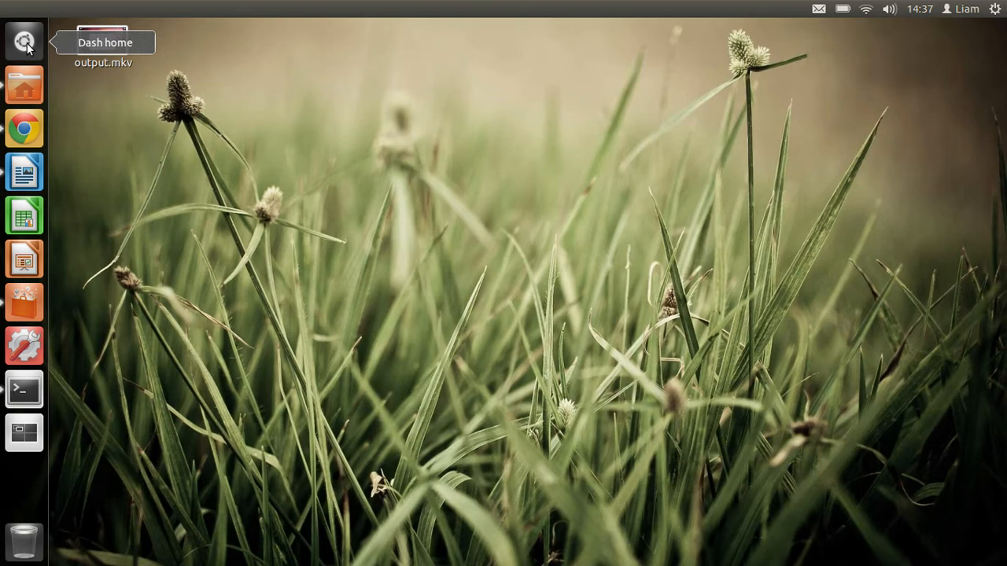
mouse_move(24, 47)
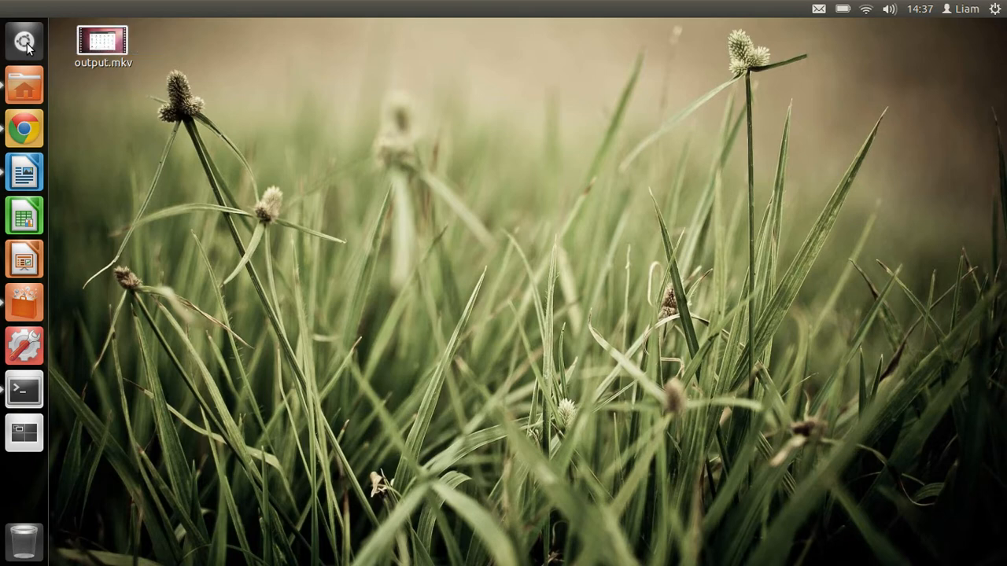
Search the Dash for 'g' and launch gSharkDown from the results
left_click(24, 41)
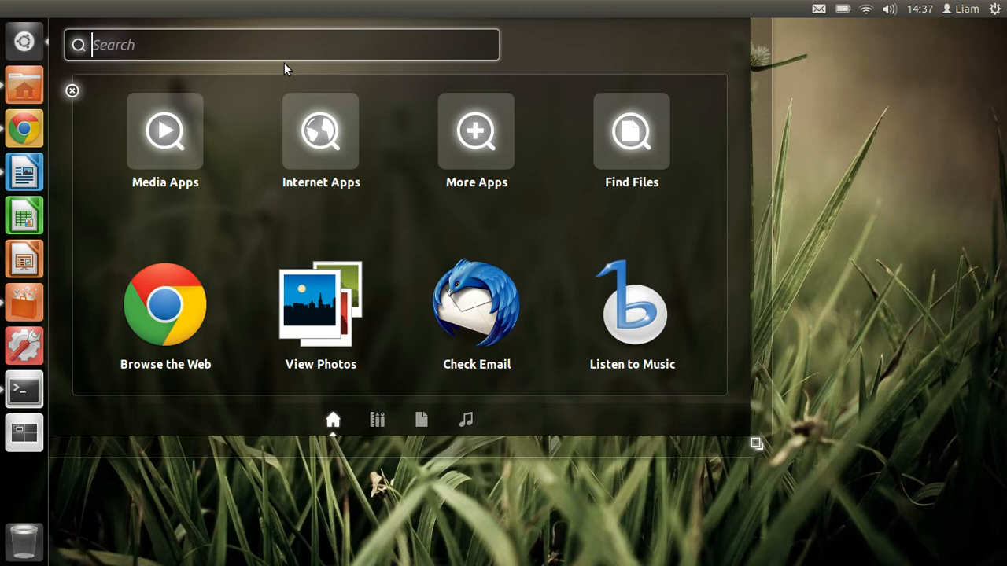
type("g")
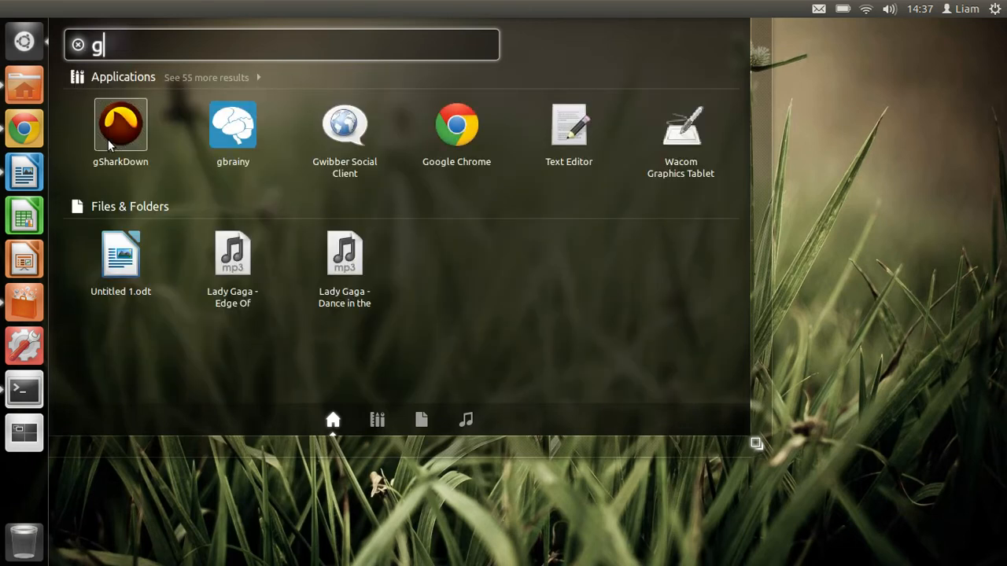
key("Escape")
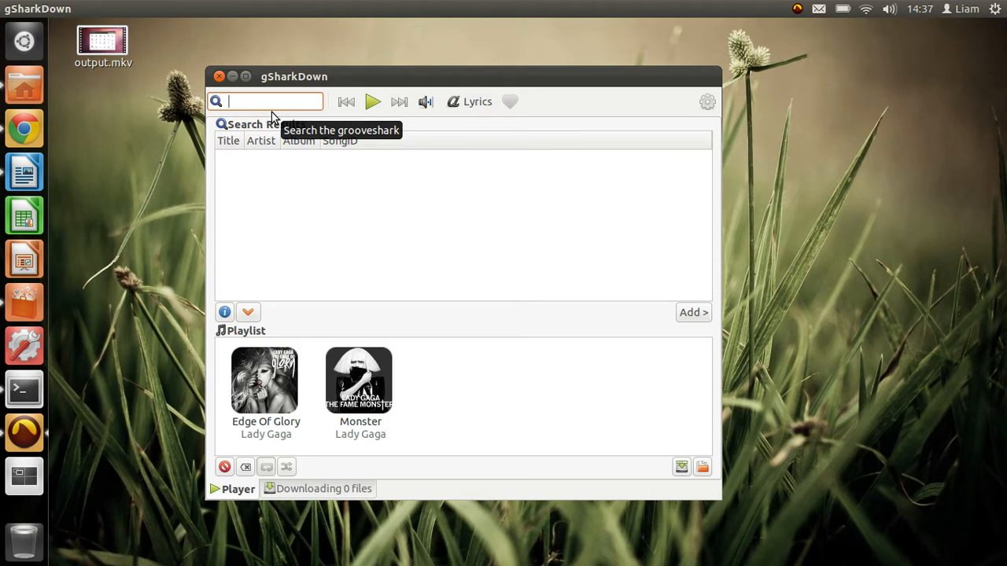
mouse_move(307, 415)
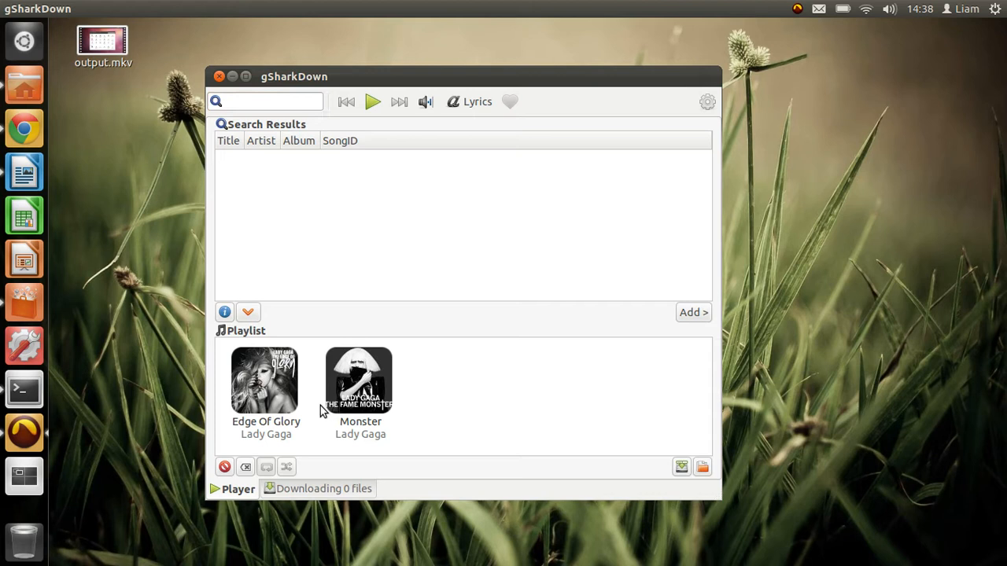
left_click(359, 385)
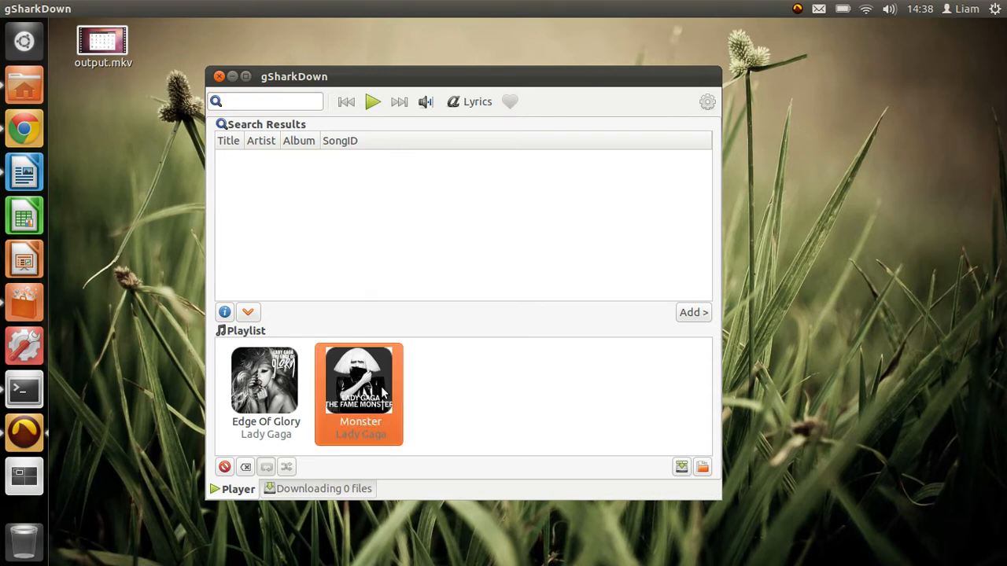
mouse_move(264, 296)
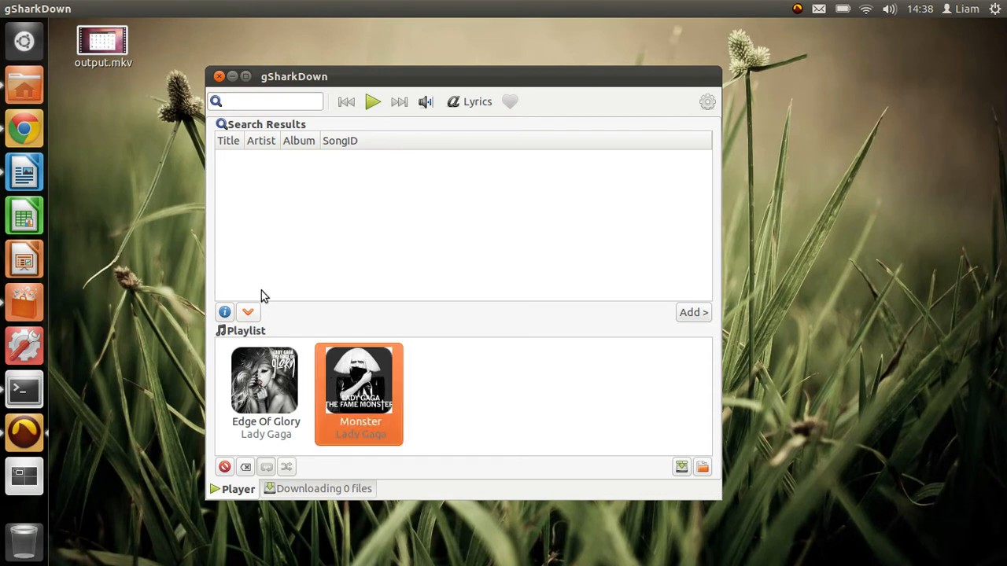
left_click(268, 100)
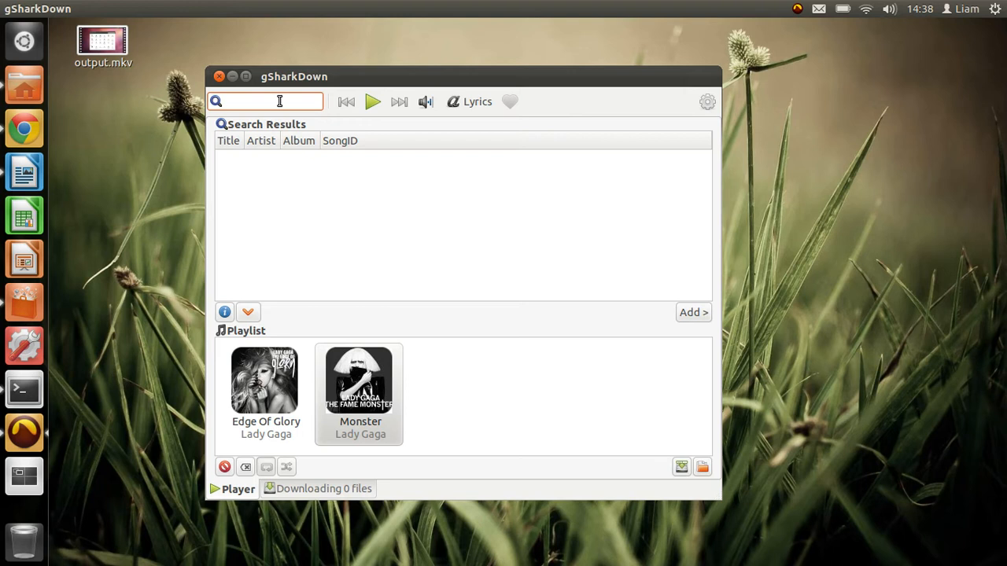
Search gSharkDown for 'born this way' and select Lady Gaga's 'You & I' for download
type("born this")
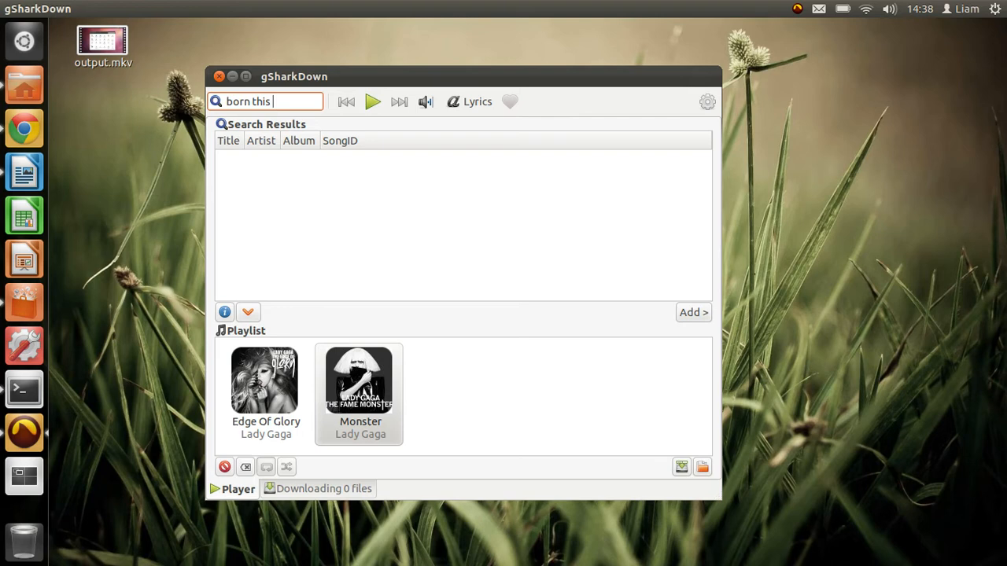
type("way")
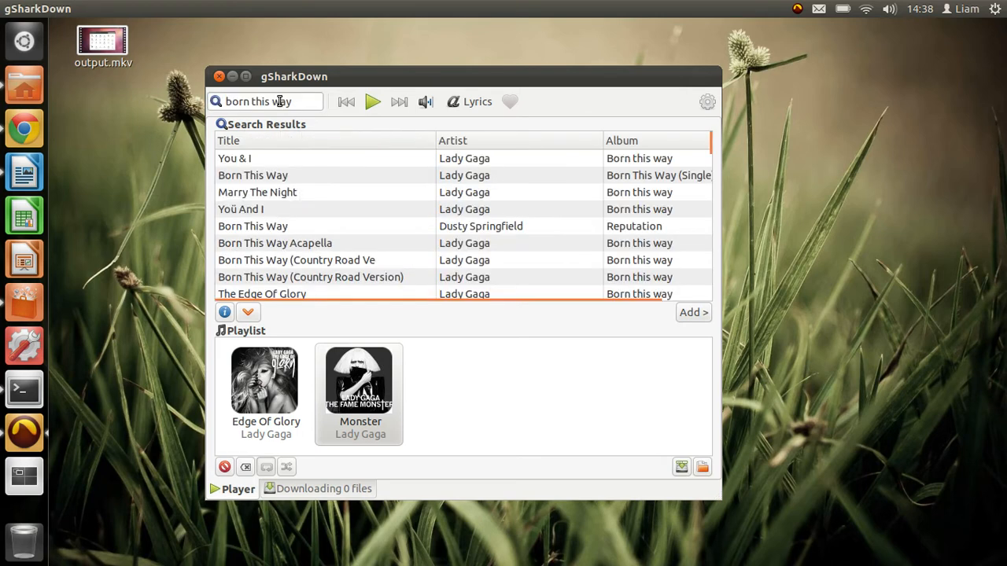
mouse_move(343, 130)
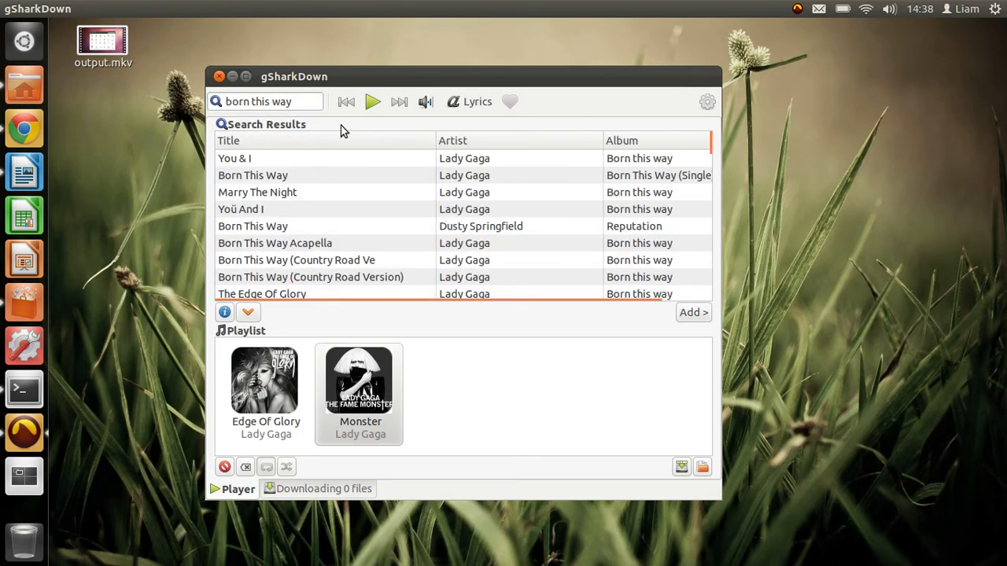
mouse_move(563, 157)
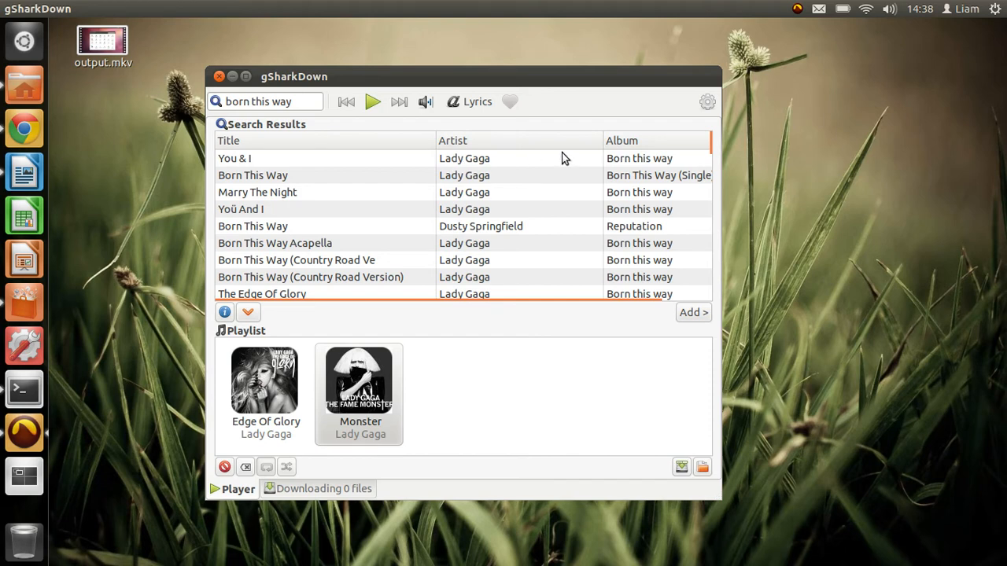
mouse_move(312, 172)
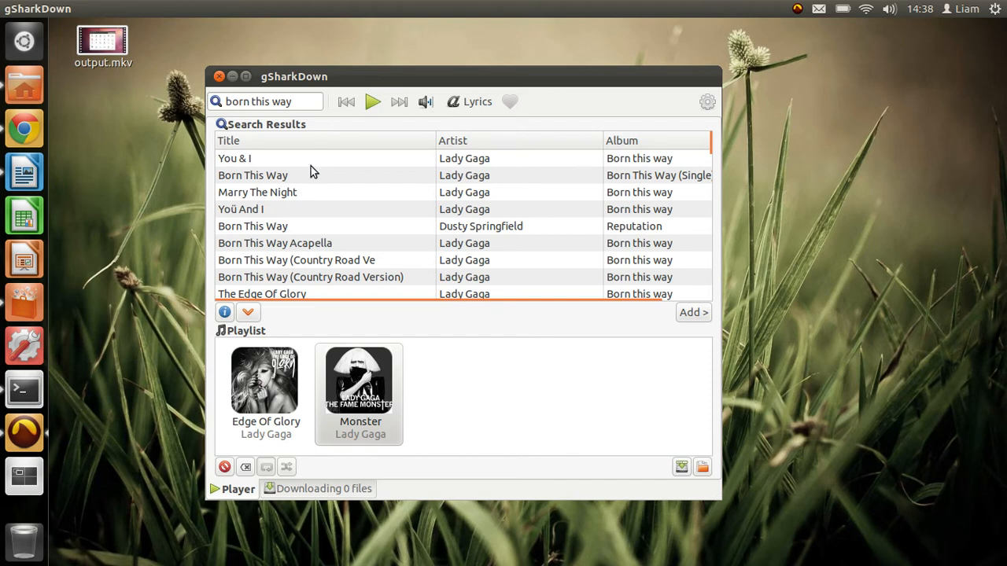
left_click(234, 157)
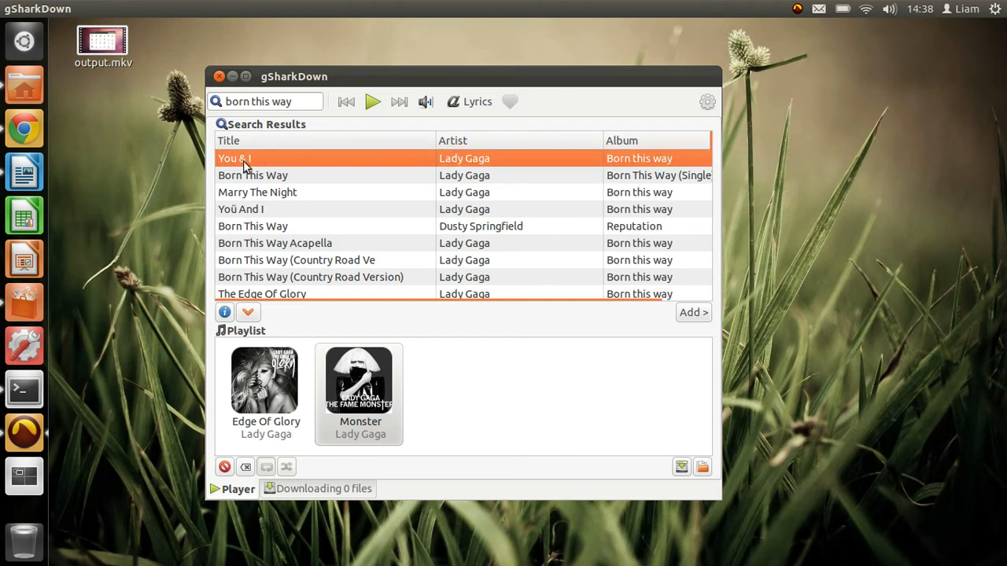
mouse_move(307, 167)
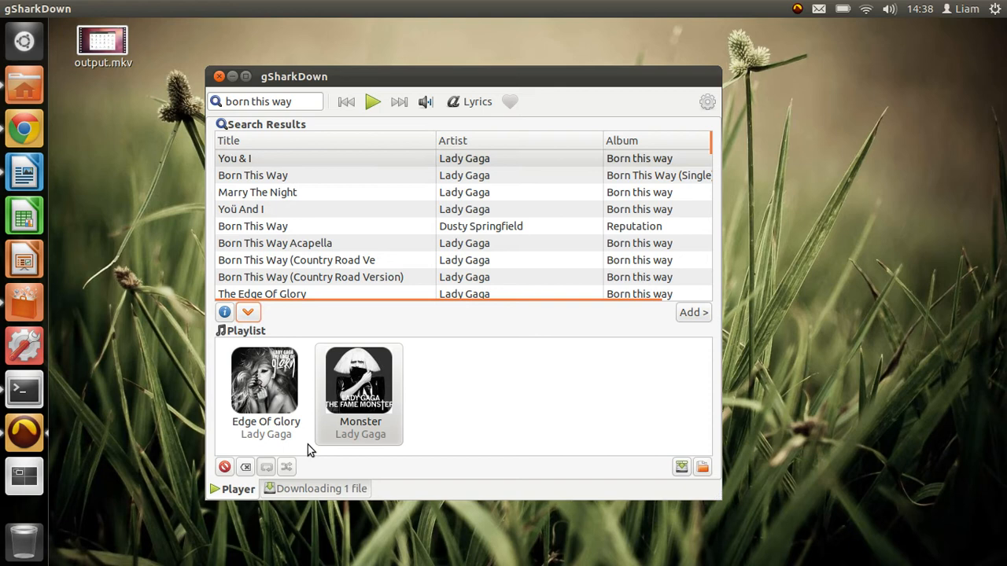
Watch the 'You & I' download in the Downloading tab until it reaches 100% and the queue empties
left_click(314, 488)
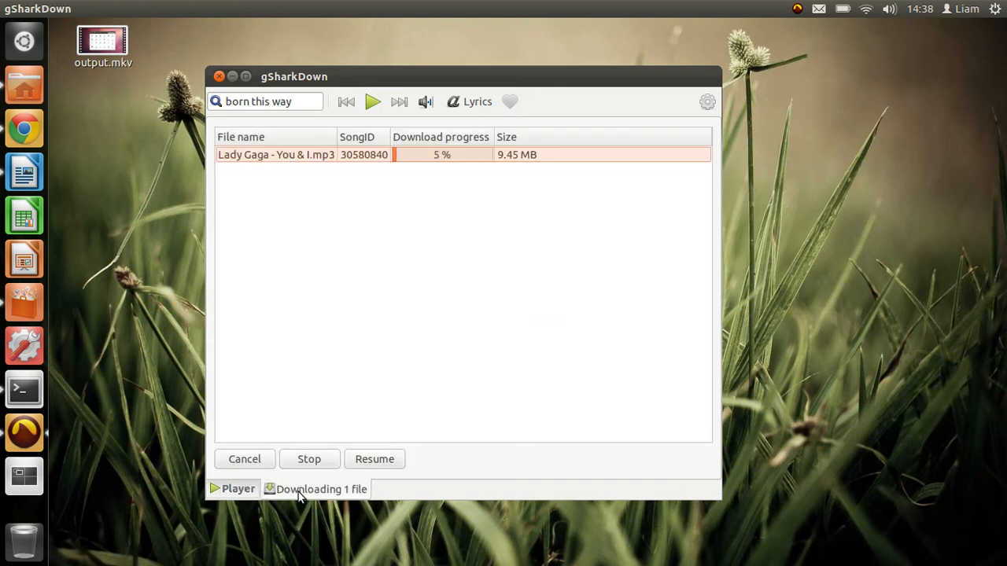
mouse_move(472, 223)
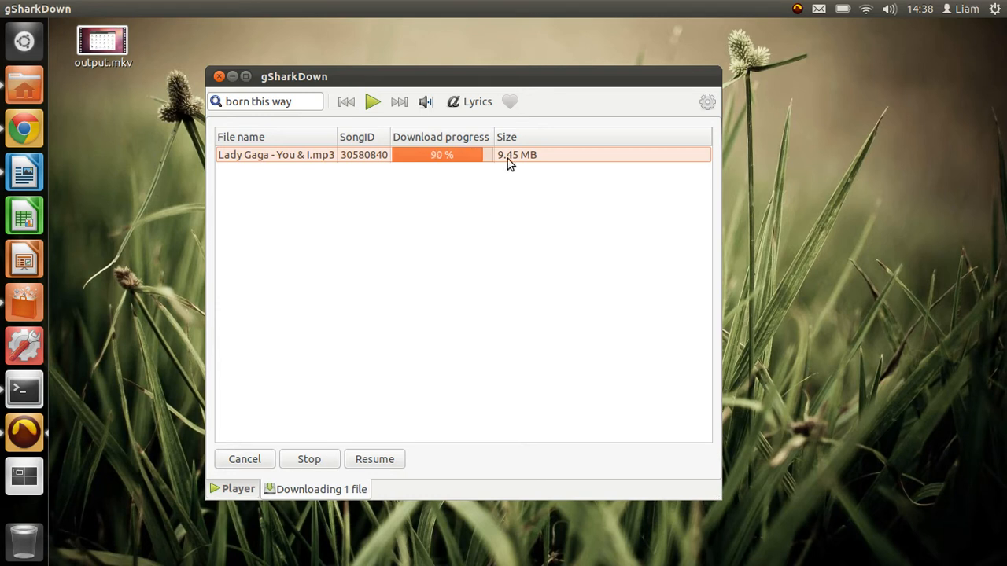
left_click(244, 460)
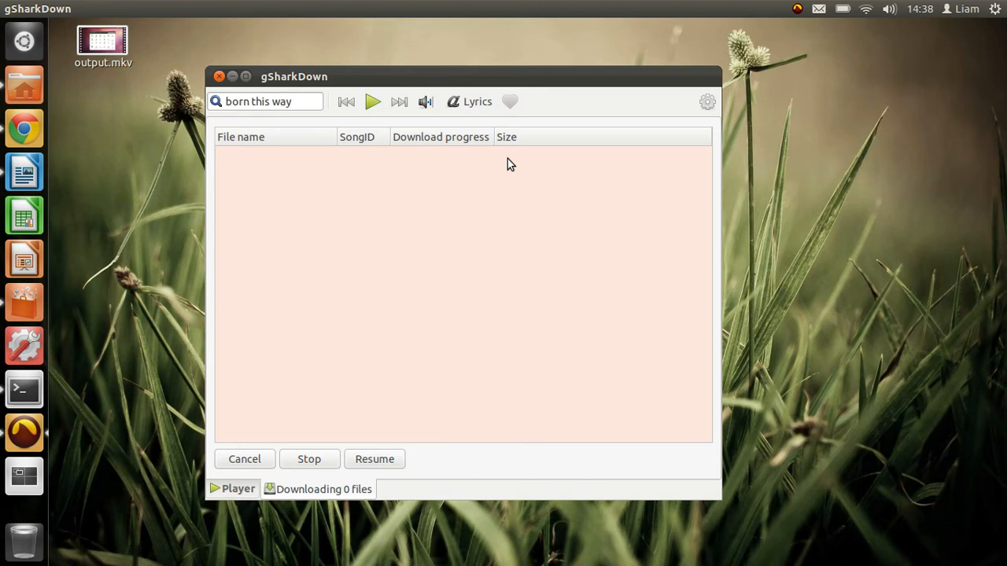
mouse_move(306, 279)
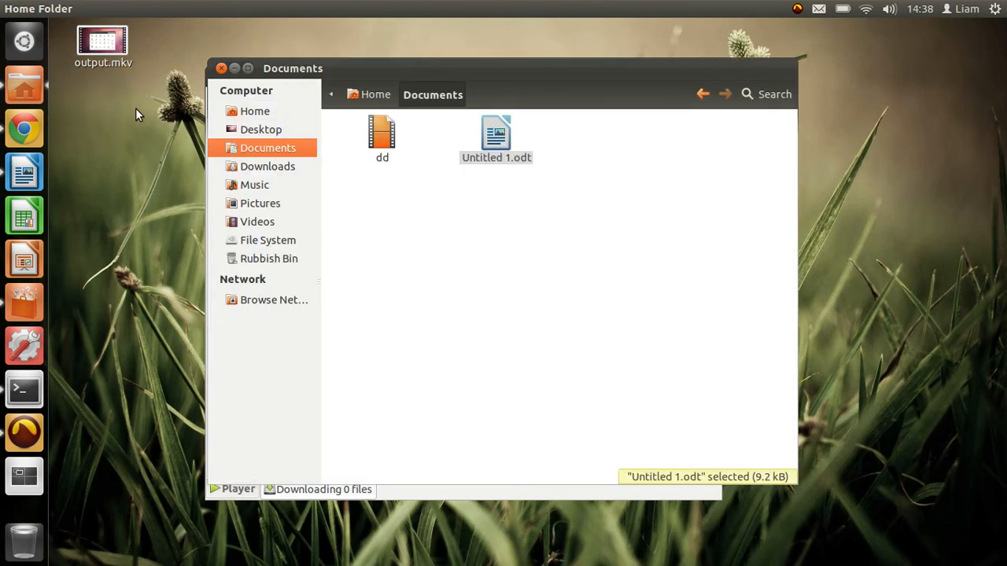
mouse_move(24, 86)
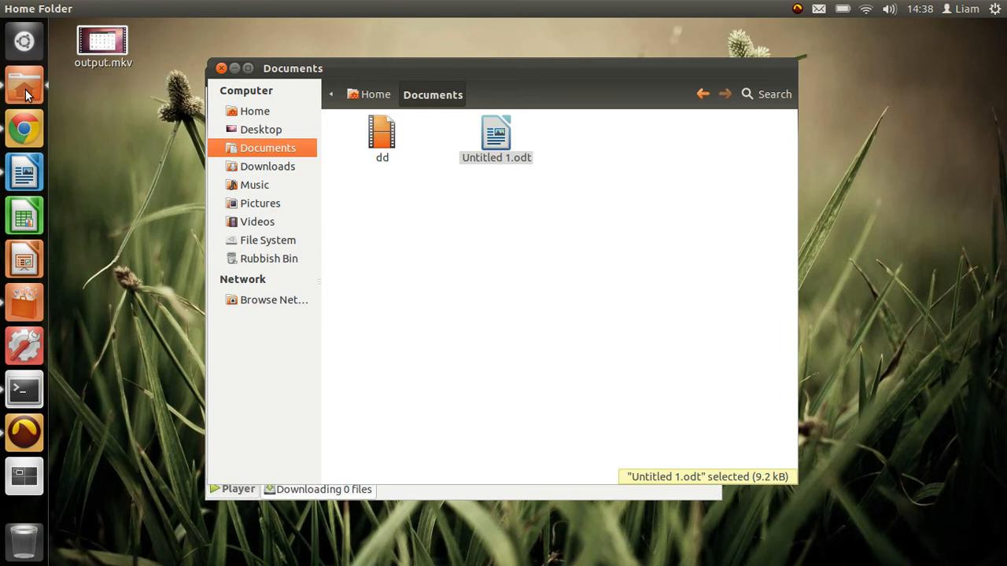
mouse_move(242, 75)
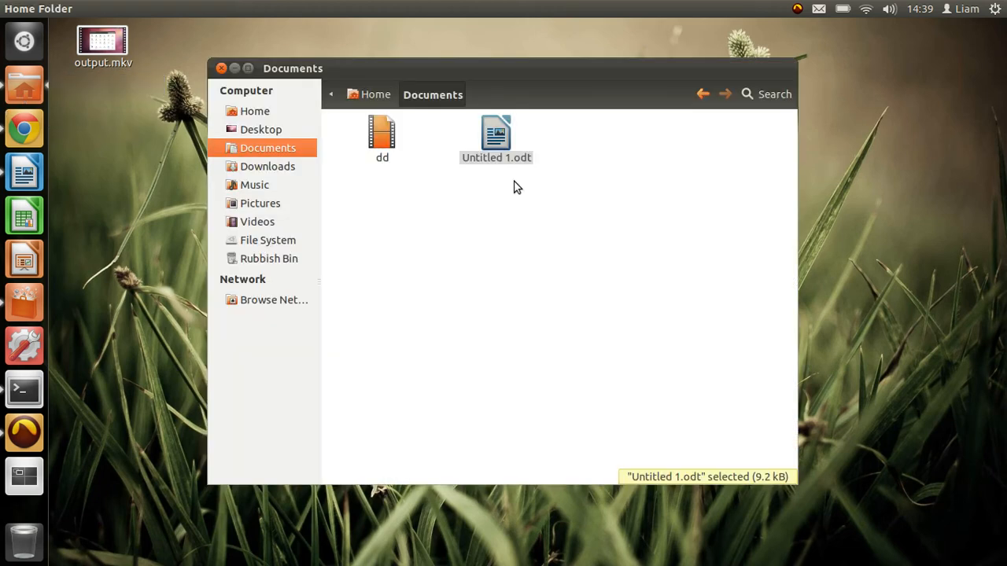
mouse_move(293, 184)
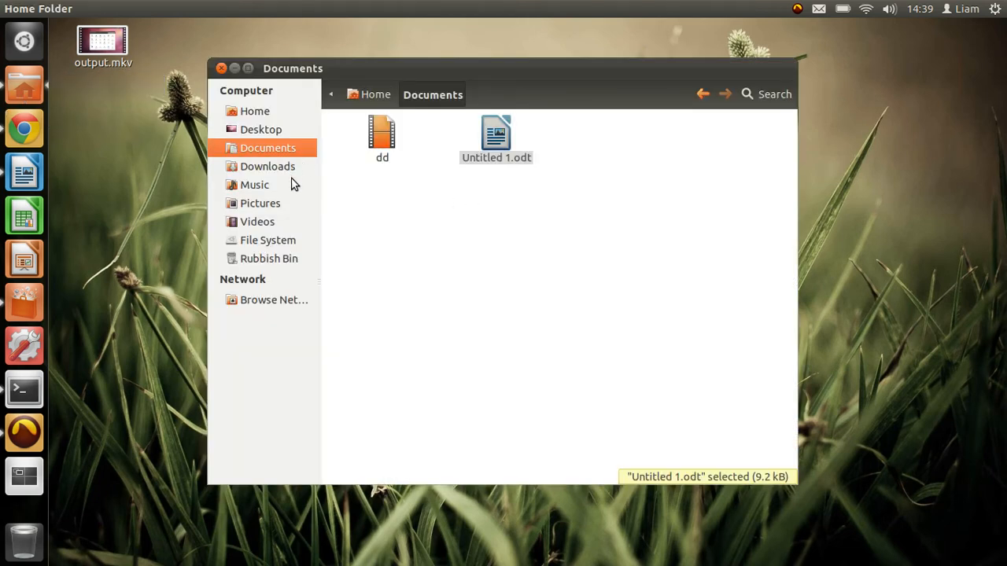
Navigate to Music › Grooveshark and select 'Lady Gaga - You & I.mp3'
left_click(255, 184)
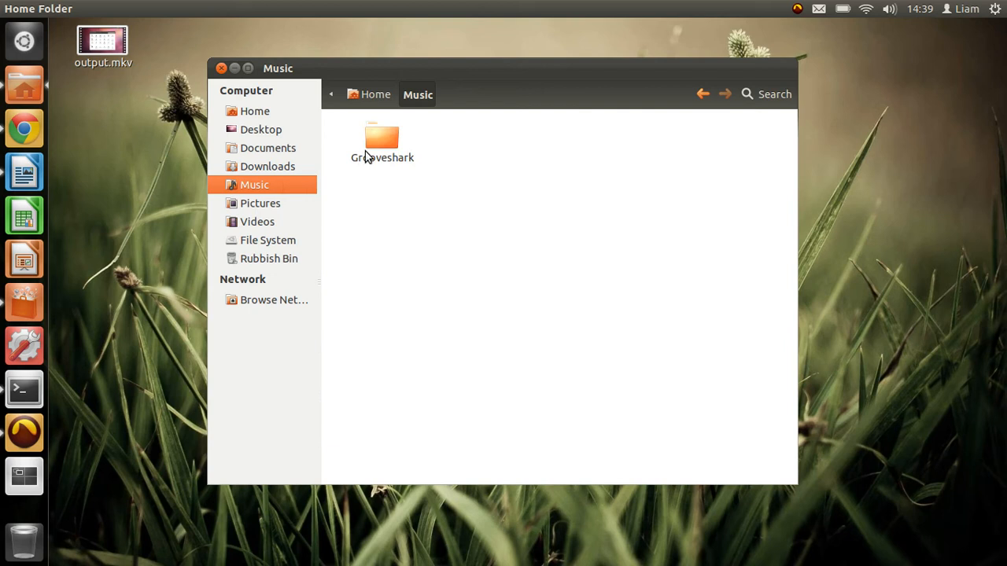
double_click(380, 141)
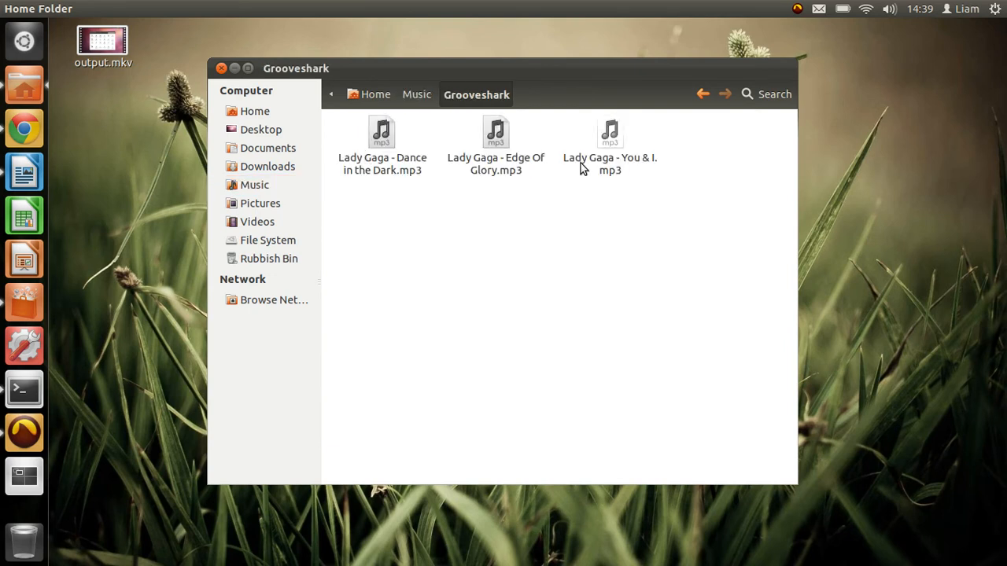
left_click(610, 145)
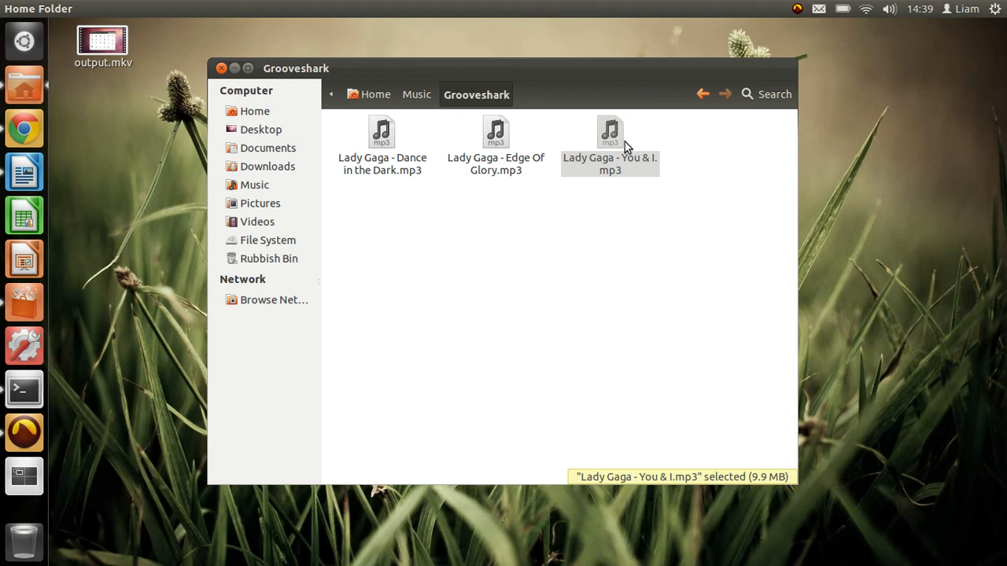
mouse_move(607, 144)
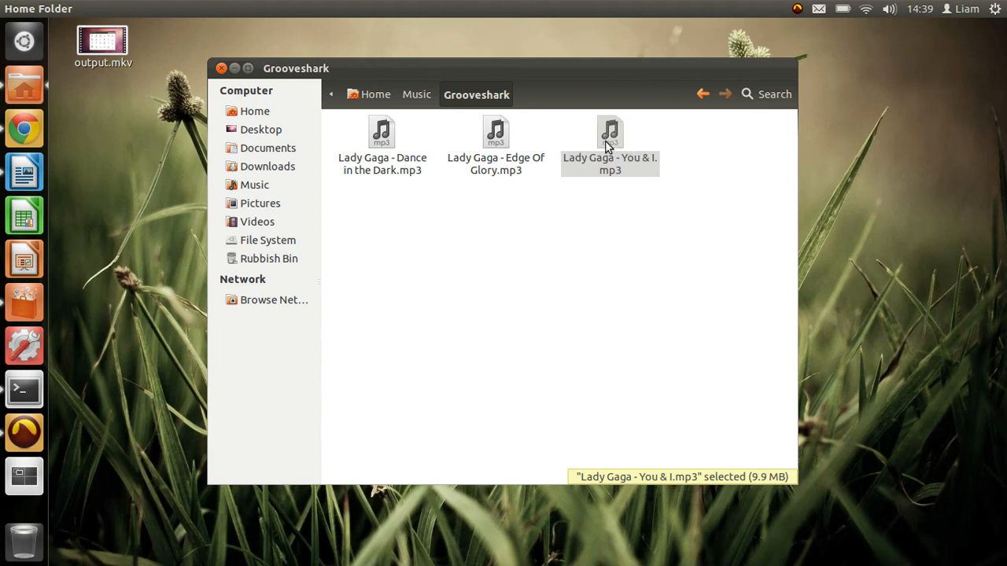
double_click(610, 132)
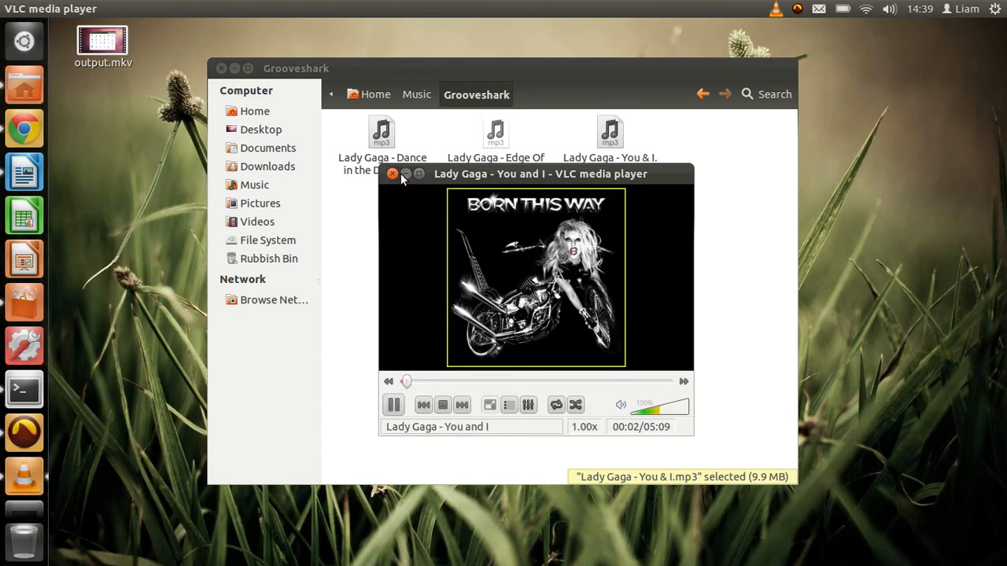
left_click(393, 173)
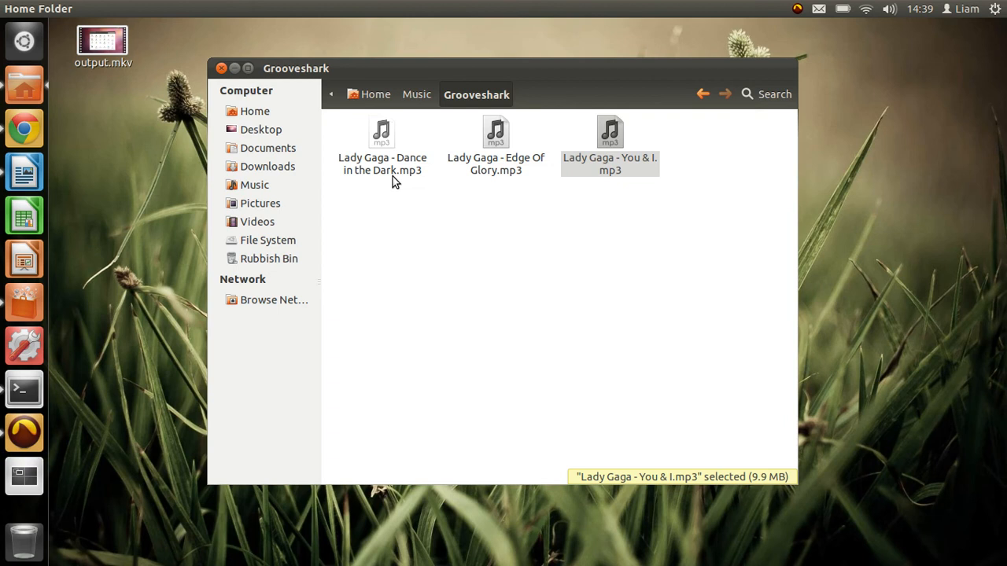